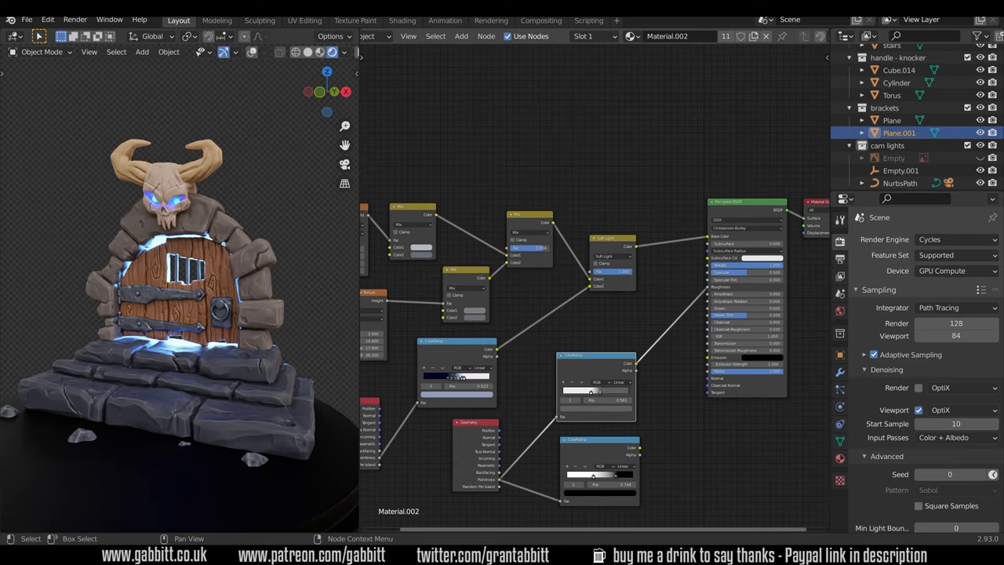
mouse_move(496, 485)
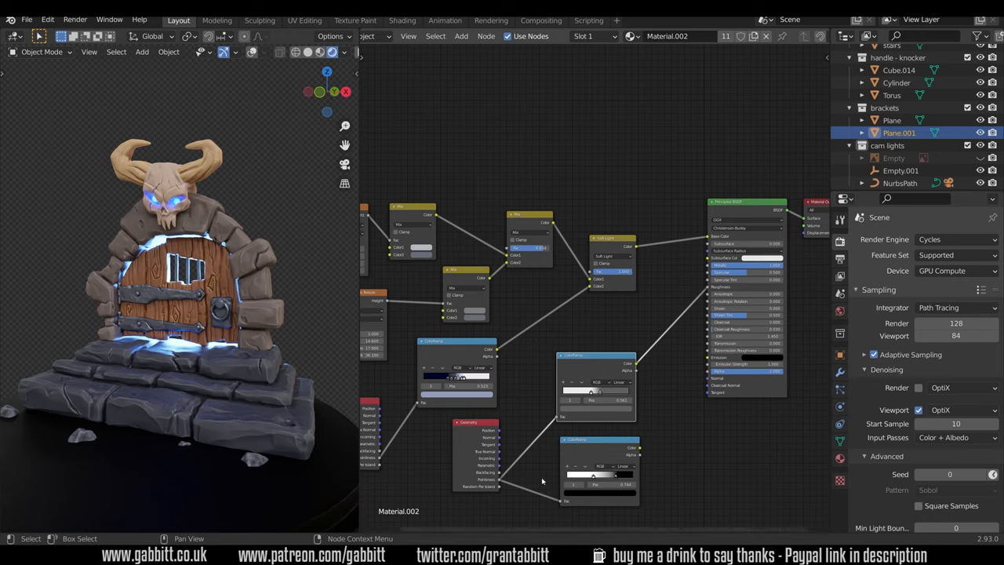
mouse_move(474, 492)
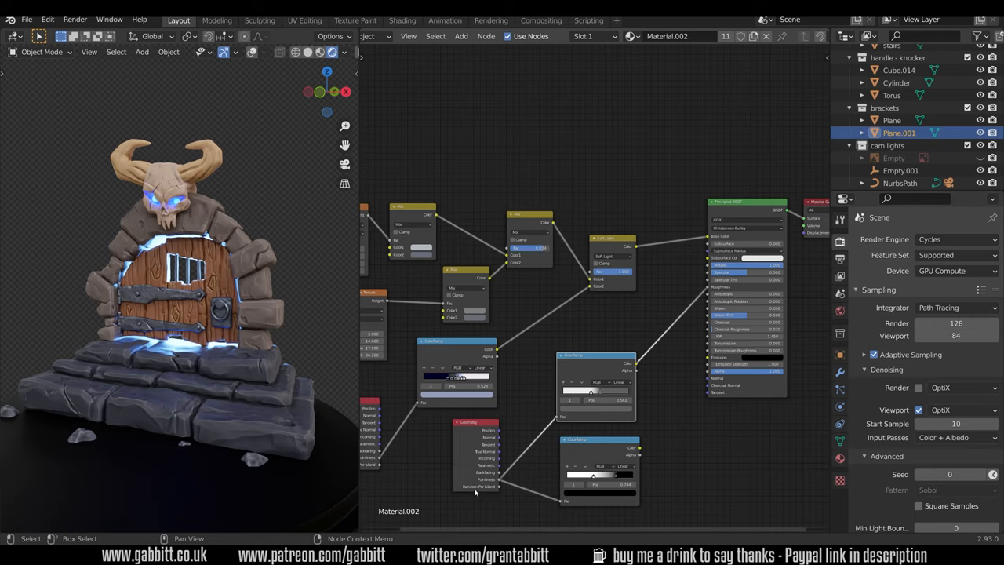
mouse_move(495, 482)
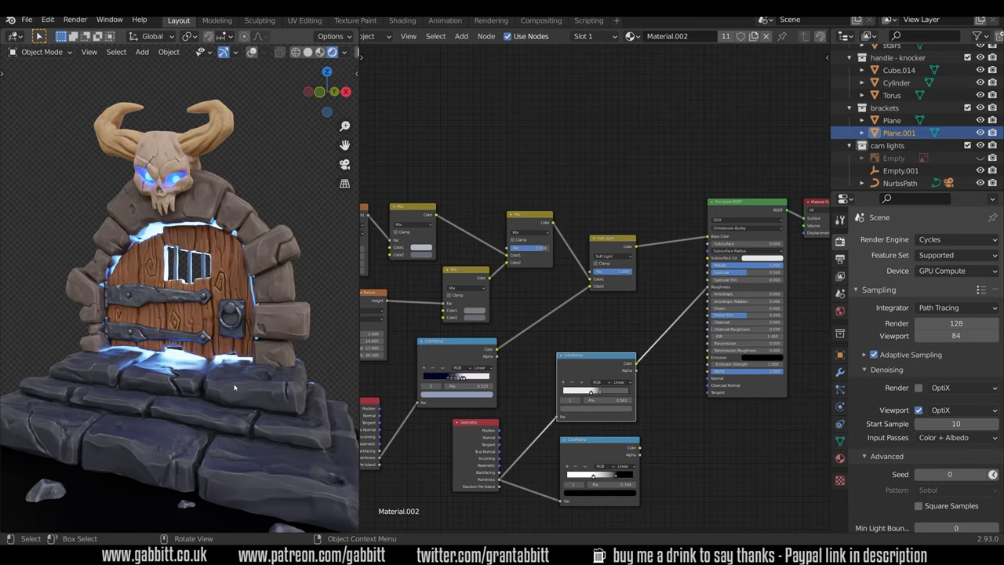
mouse_move(91, 379)
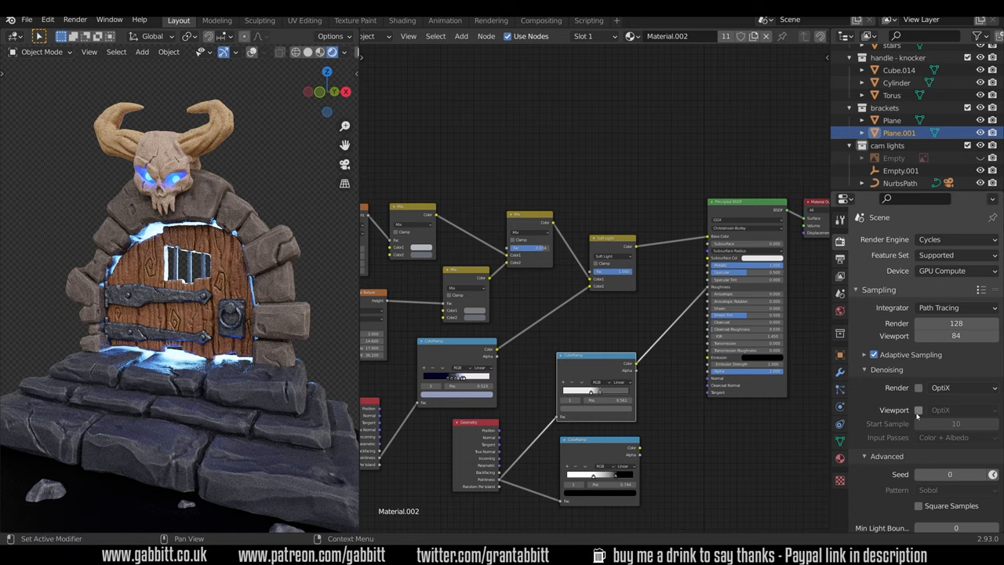
- Re-enable viewport denoising in Render Properties
left_click(918, 410)
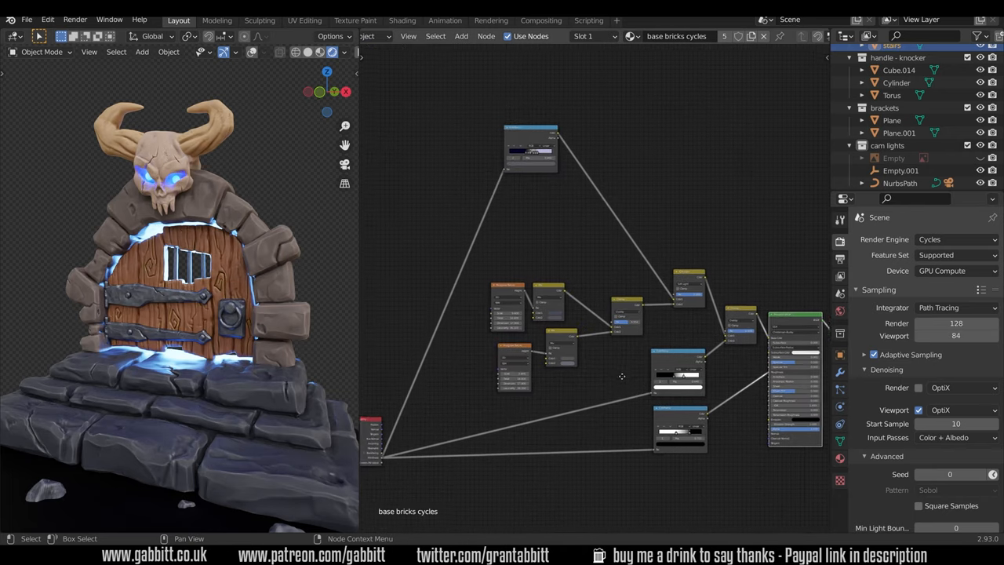
scroll("down", 3)
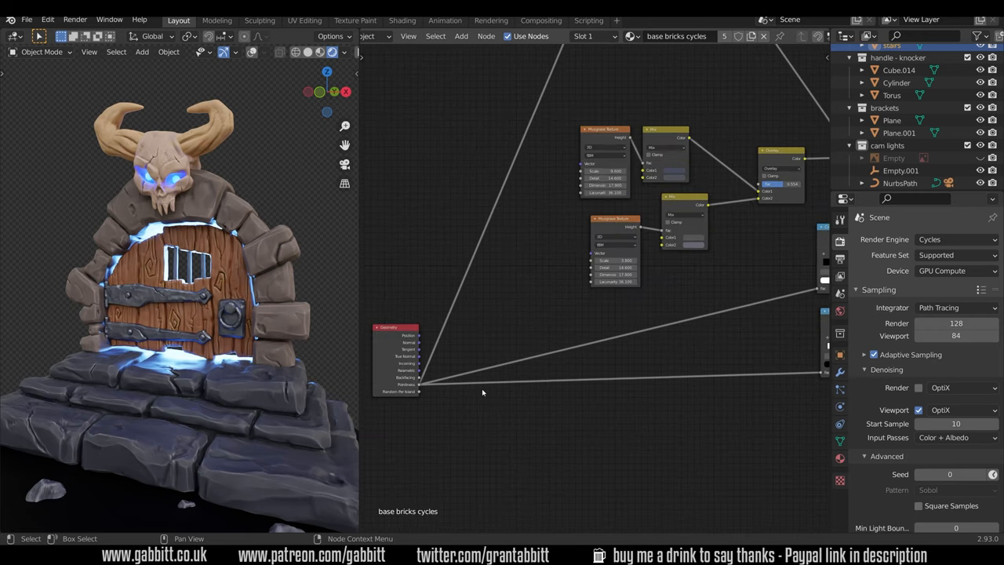
mouse_move(672, 400)
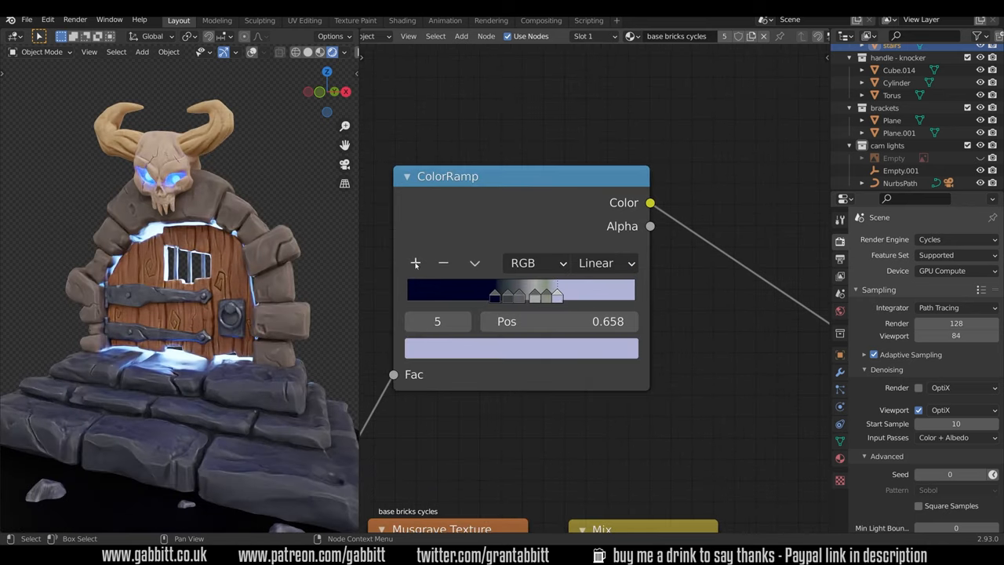
- Preview the multi-stop stone ColorRamp through a Viewer node, showing plain grey stone
left_click_drag(557, 294, 553, 295)
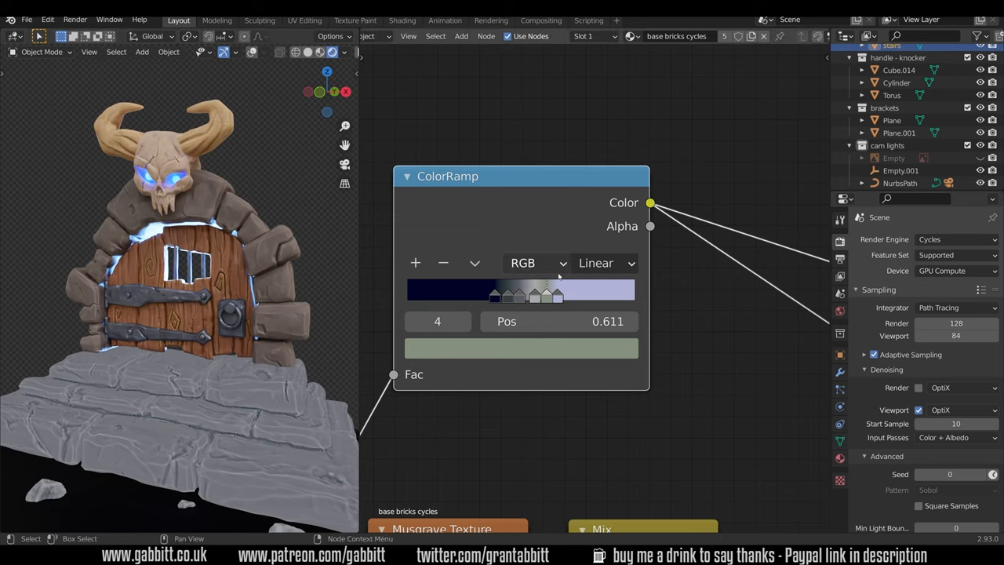
mouse_move(531, 242)
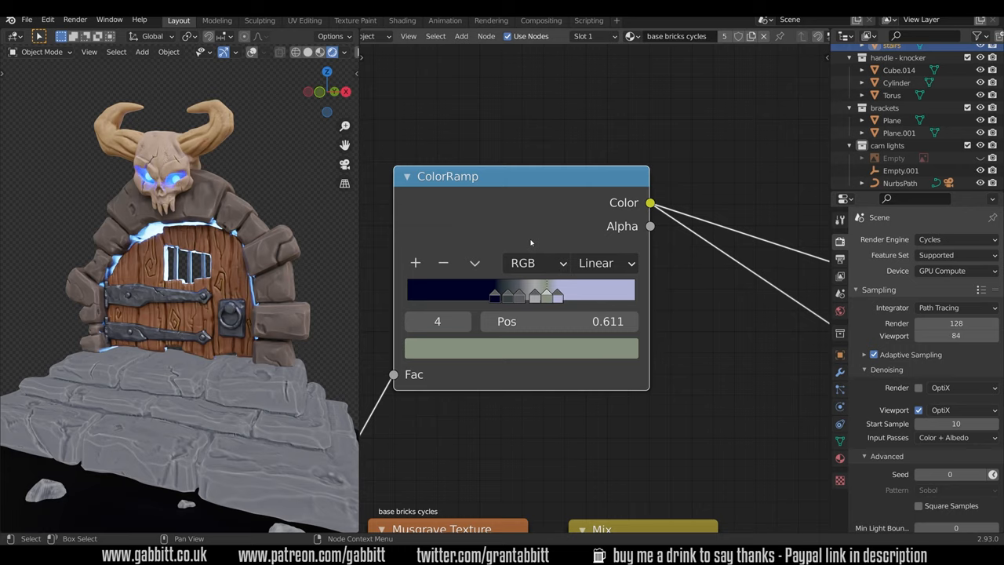
mouse_move(544, 228)
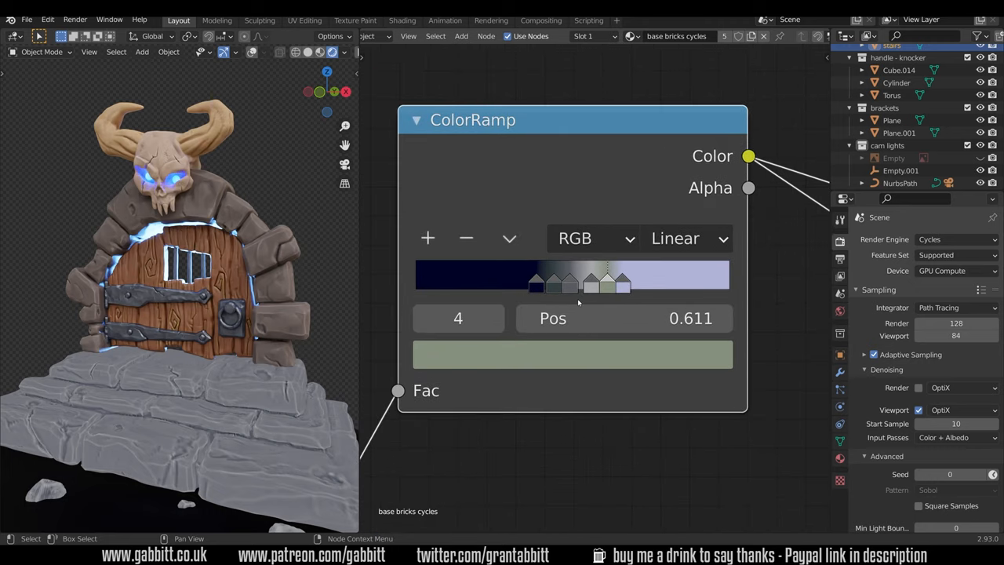
mouse_move(590, 293)
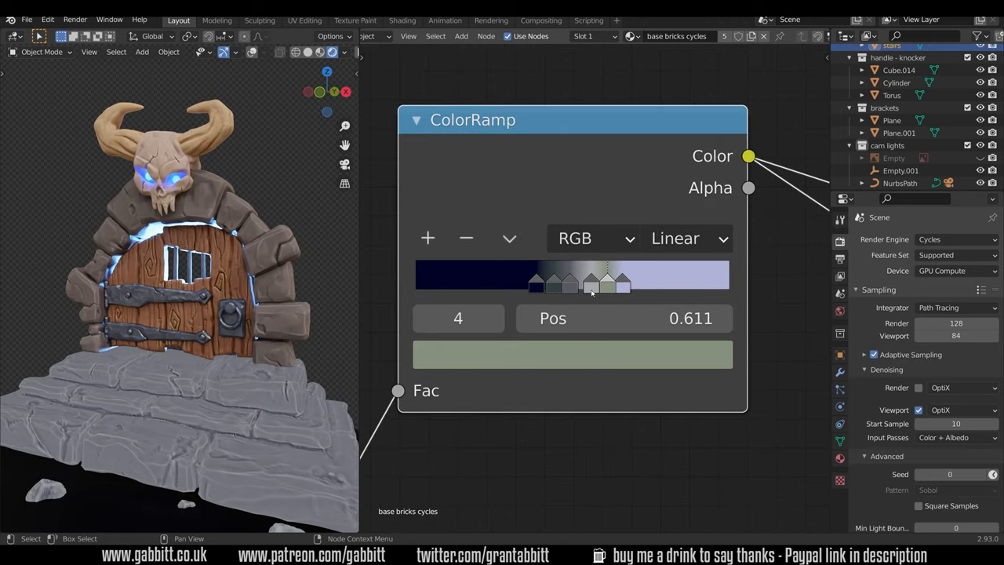
- Pan and zoom the node editor to the black-to-white ColorRamp feeding the Overlay node
left_click_drag(472, 119, 509, 225)
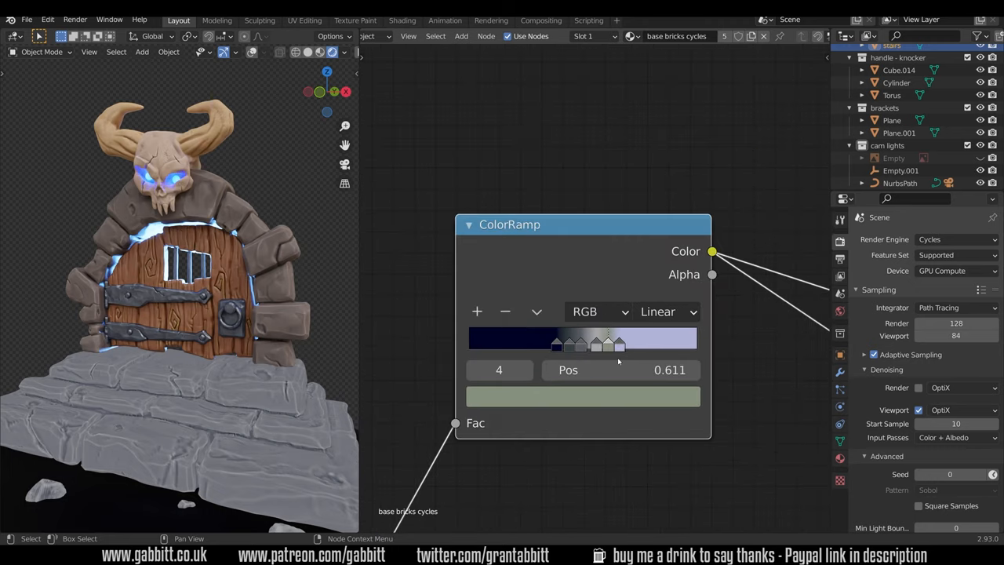
scroll("down", 3)
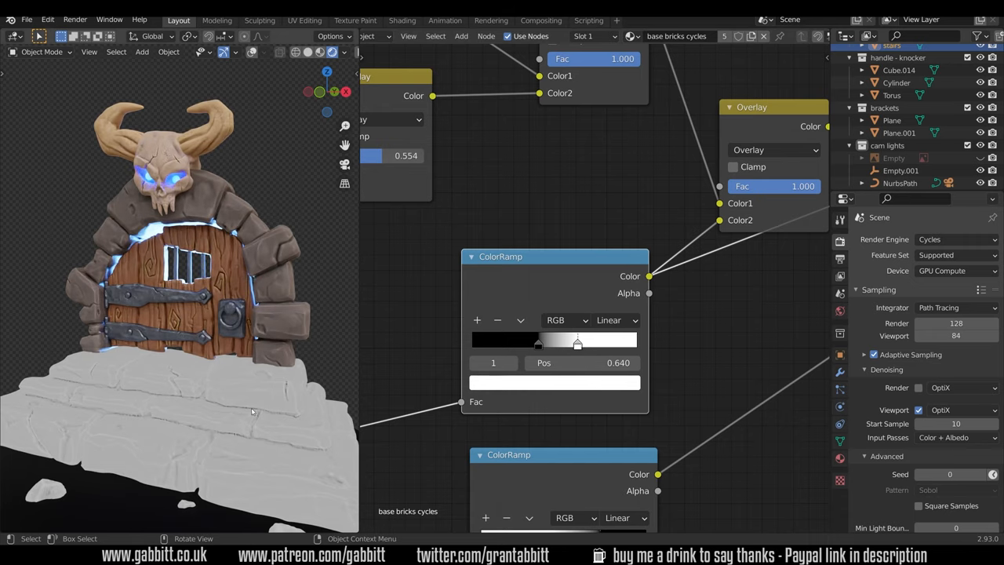
mouse_move(291, 398)
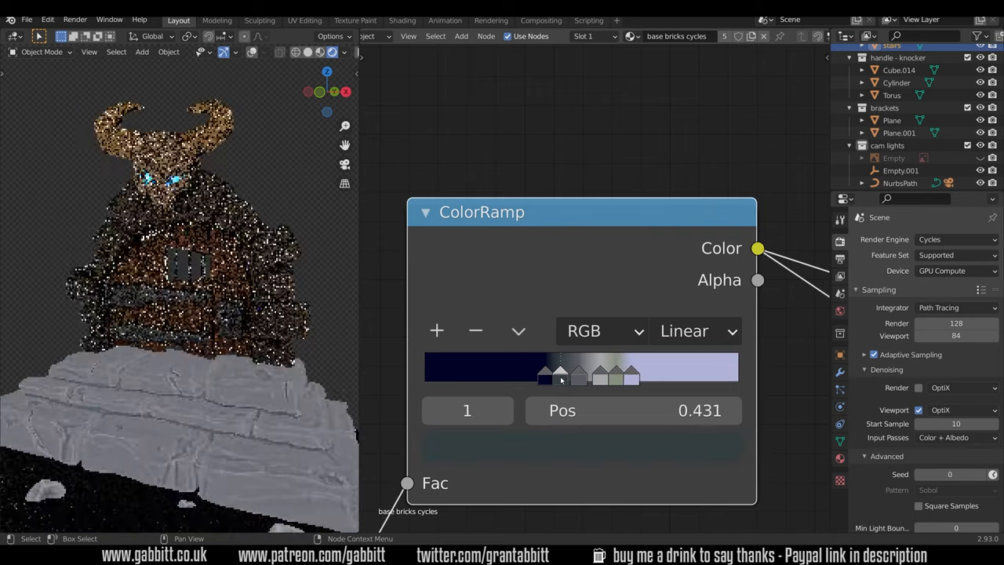
- Drag the stone ColorRamp's stops, settling the fourth stop at position 0.597
left_click_drag(559, 375, 595, 375)
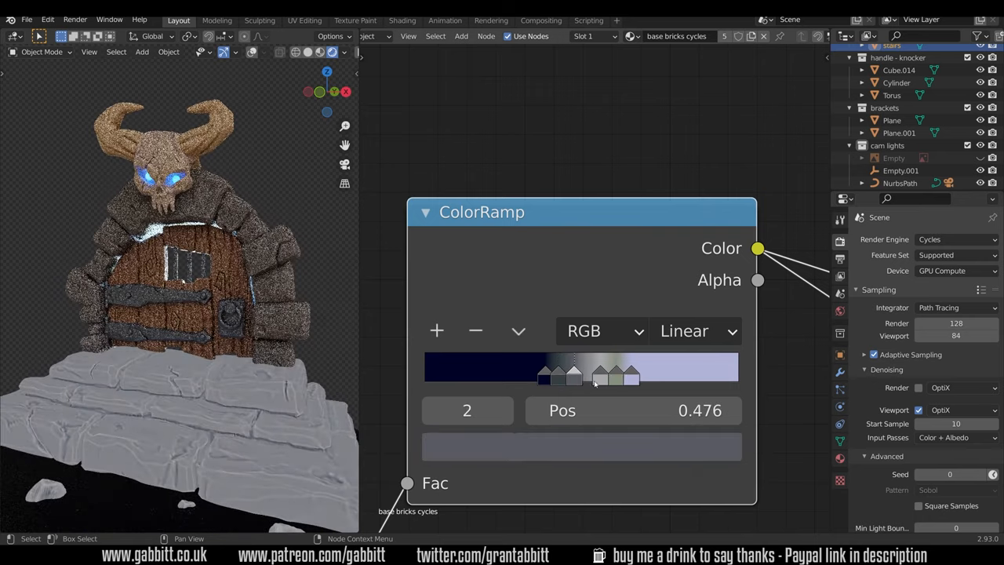
left_click_drag(572, 379, 595, 379)
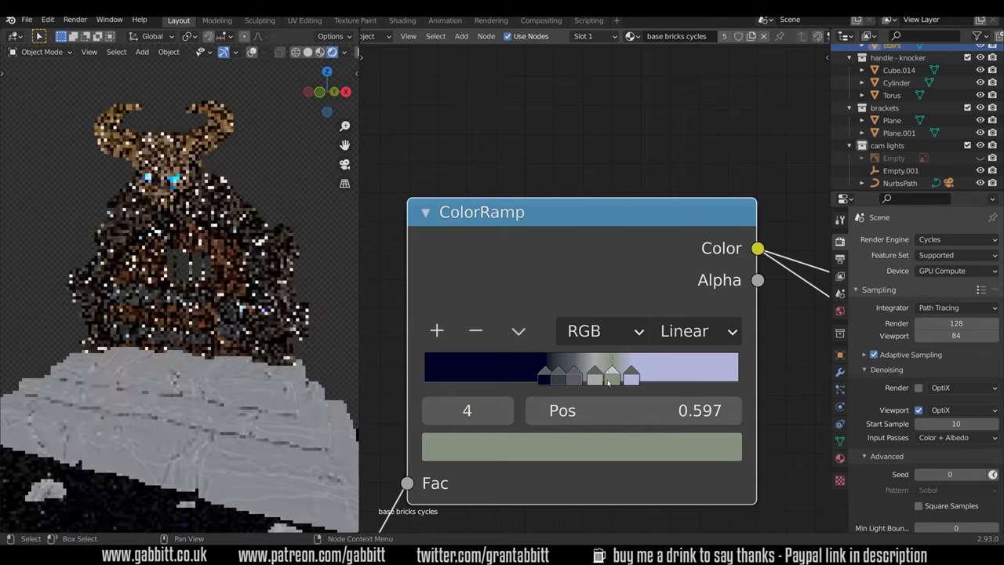
left_click_drag(612, 375, 600, 375)
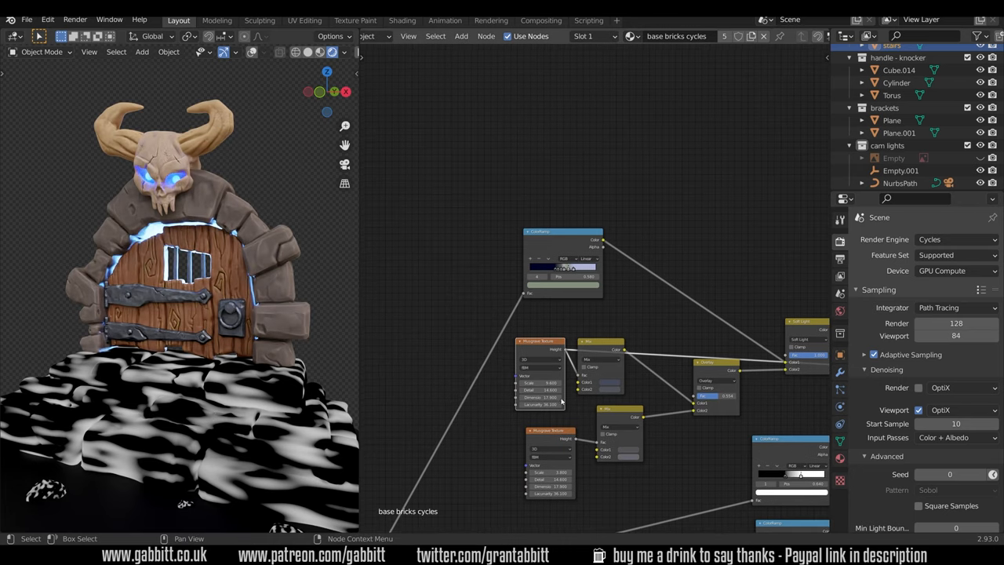
- Link the Musgrave Mix nodes into the Overlay MixRGB and preview its mottled grey output
left_click(462, 36)
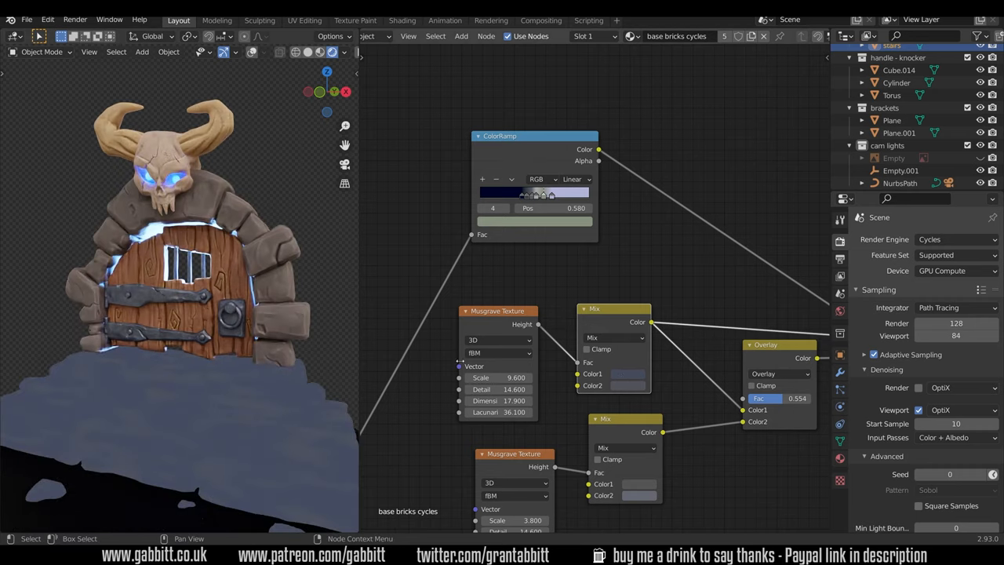
left_click(614, 308)
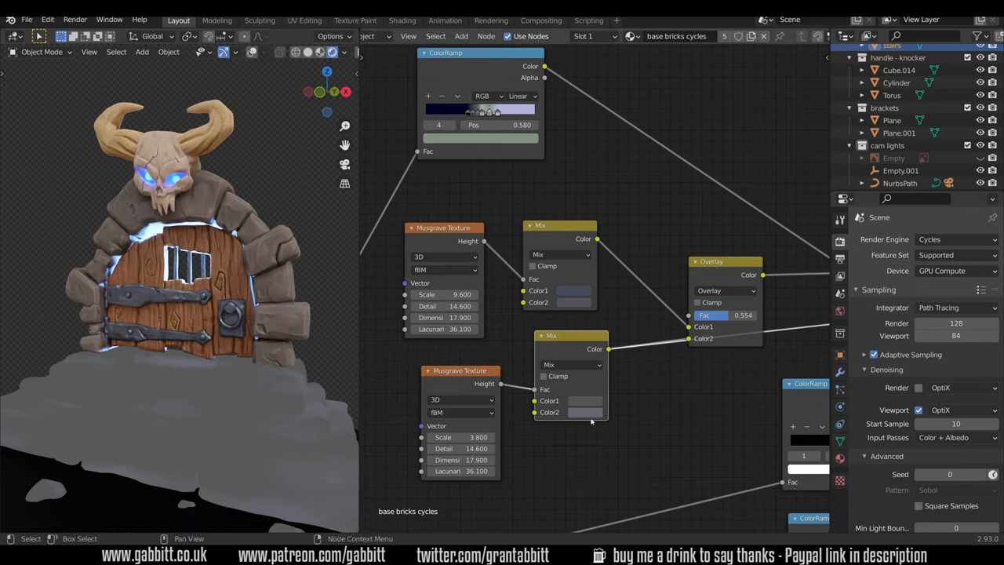
mouse_move(606, 314)
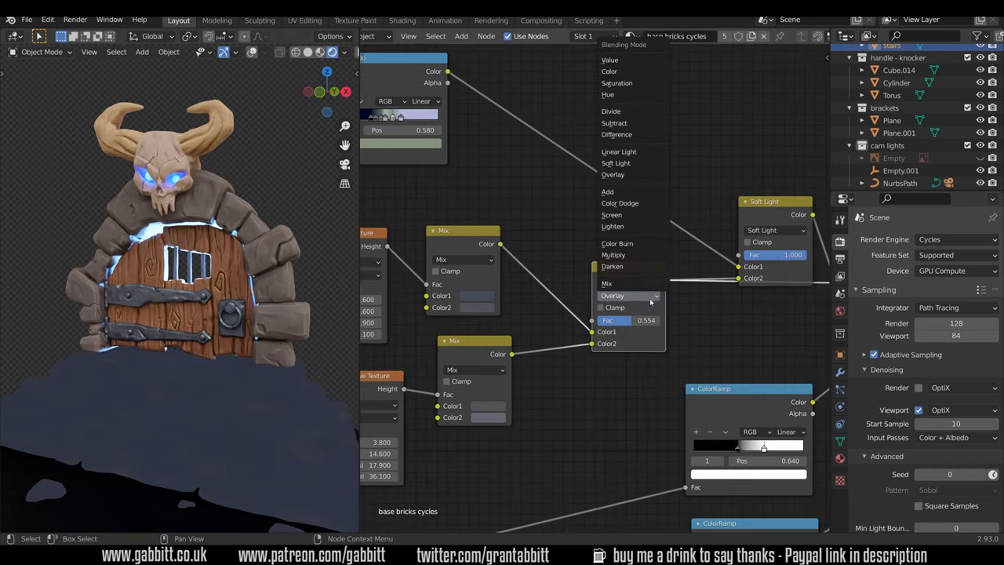
left_click(614, 295)
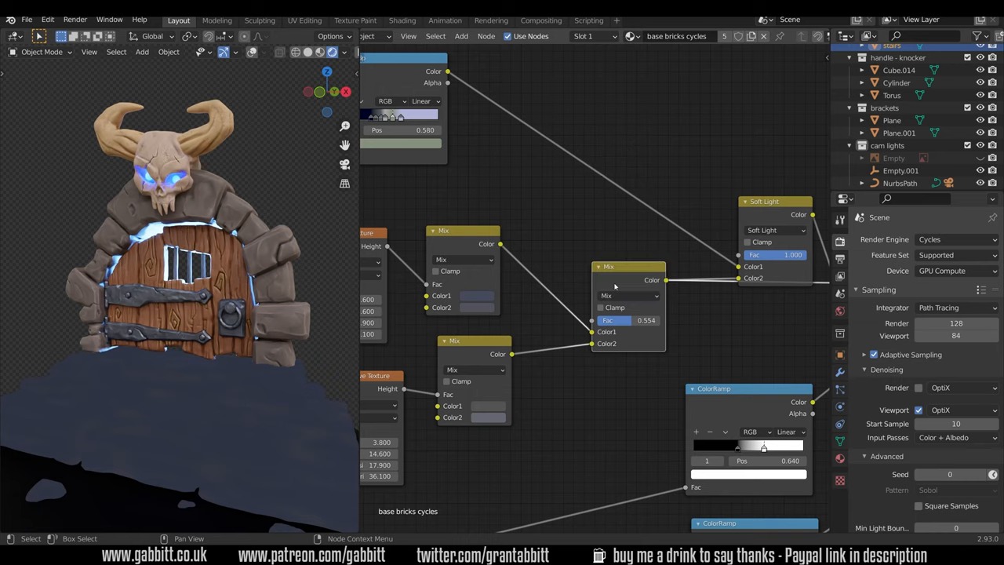
left_click(627, 296)
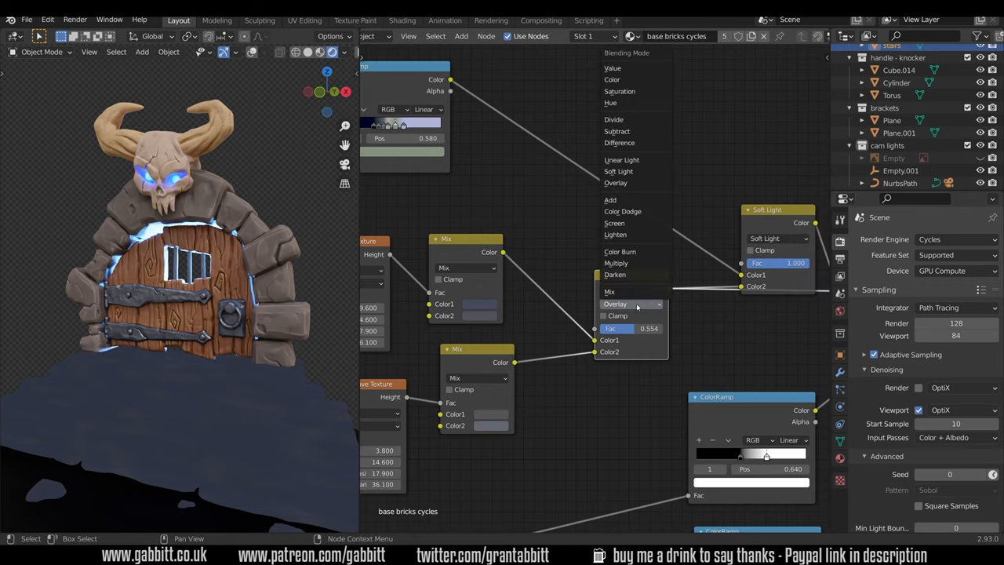
mouse_move(637, 171)
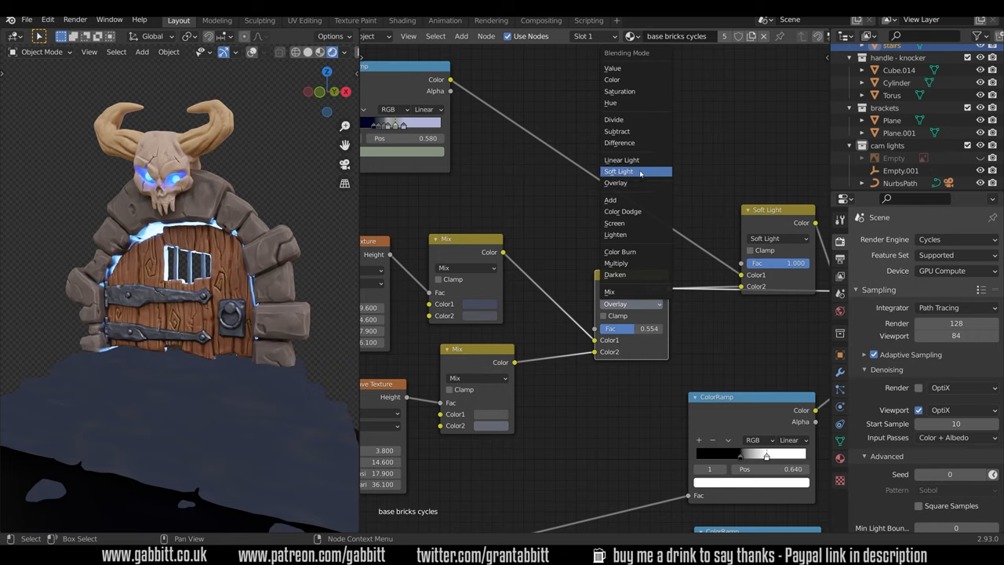
mouse_move(636, 79)
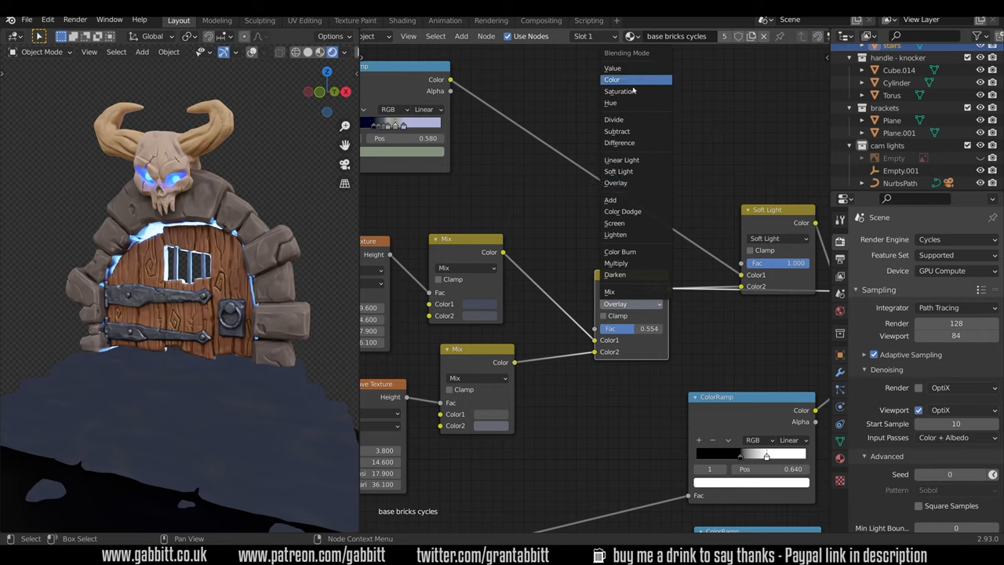
mouse_move(631, 131)
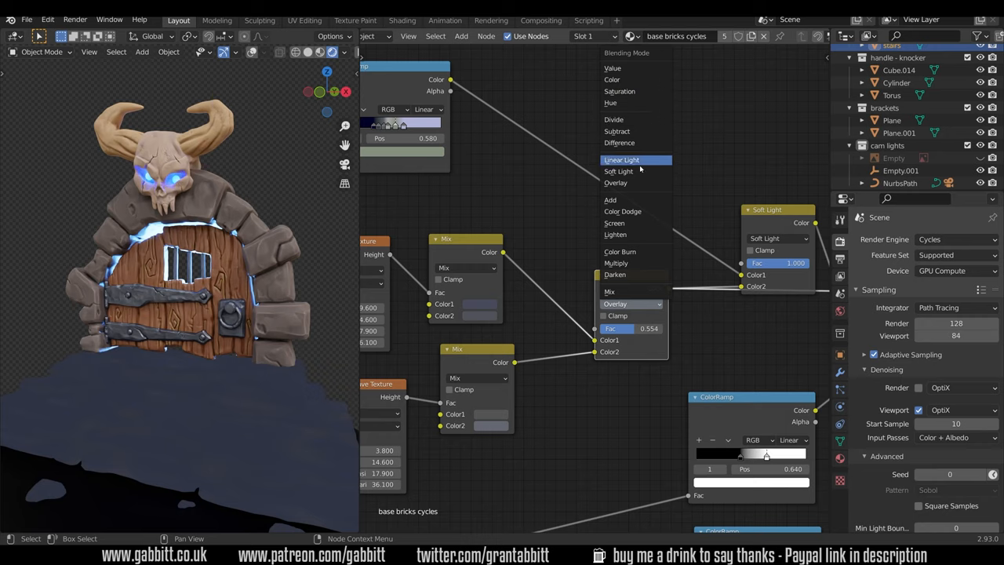
mouse_move(626, 223)
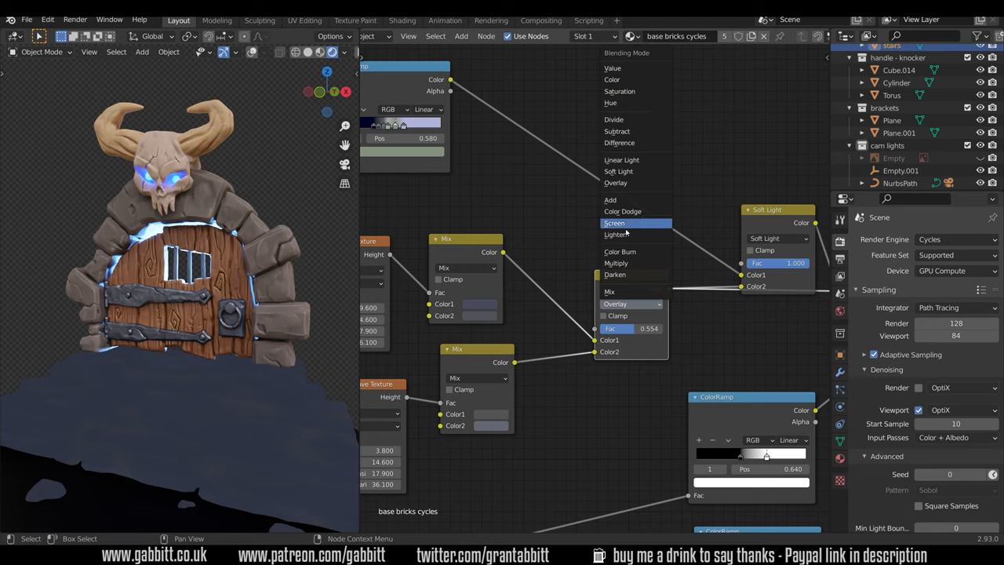
mouse_move(615, 274)
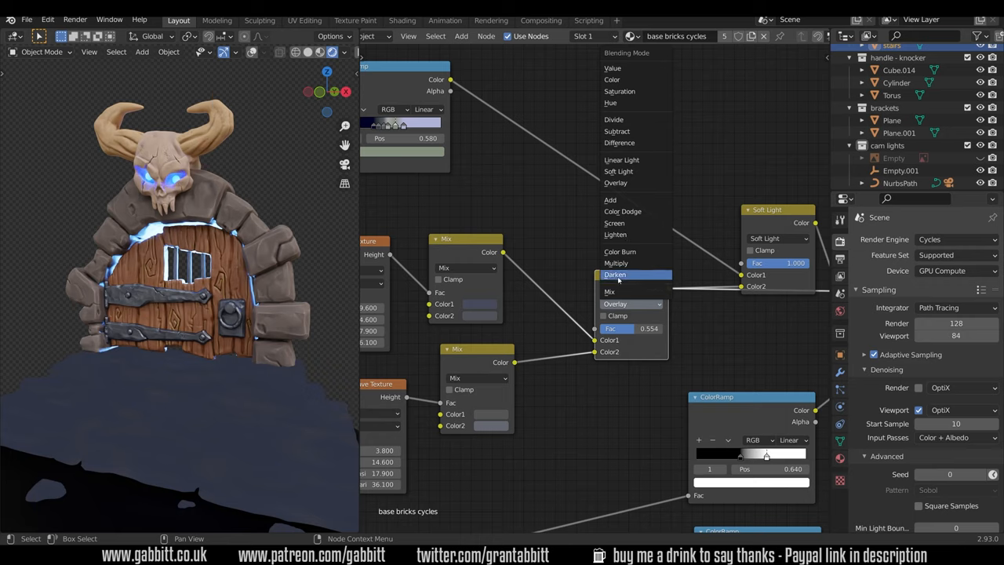
mouse_move(616, 263)
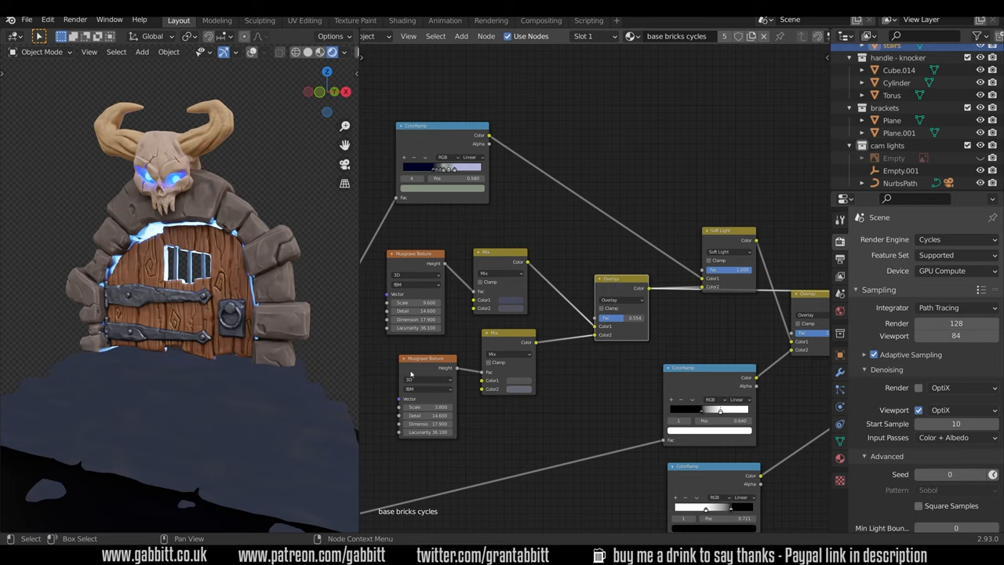
mouse_move(451, 141)
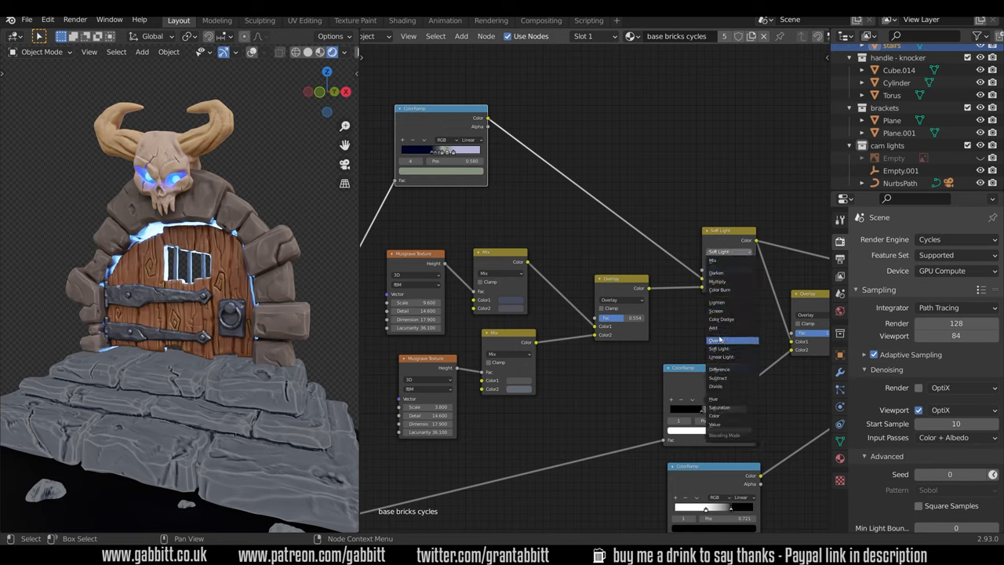
mouse_move(730, 348)
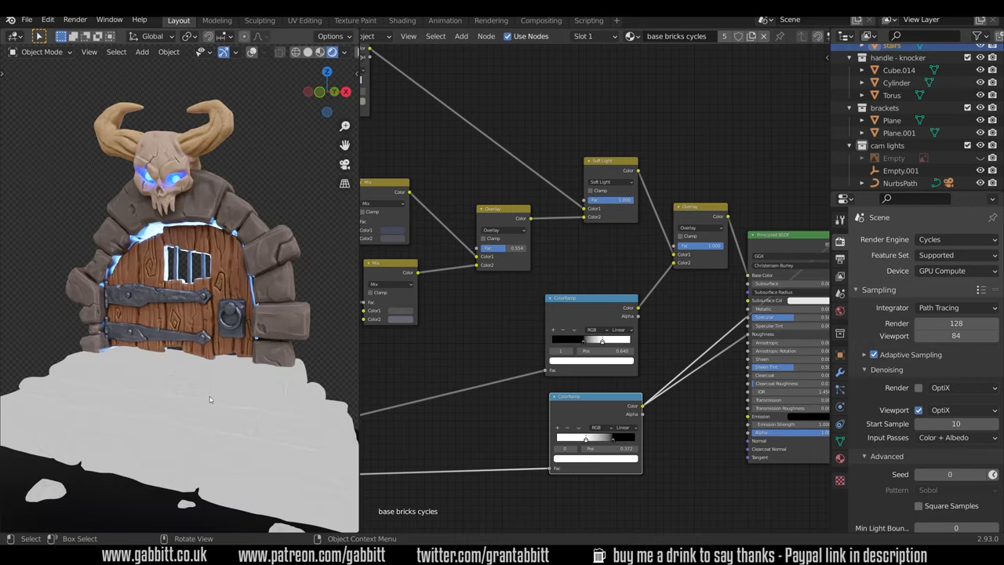
mouse_move(173, 475)
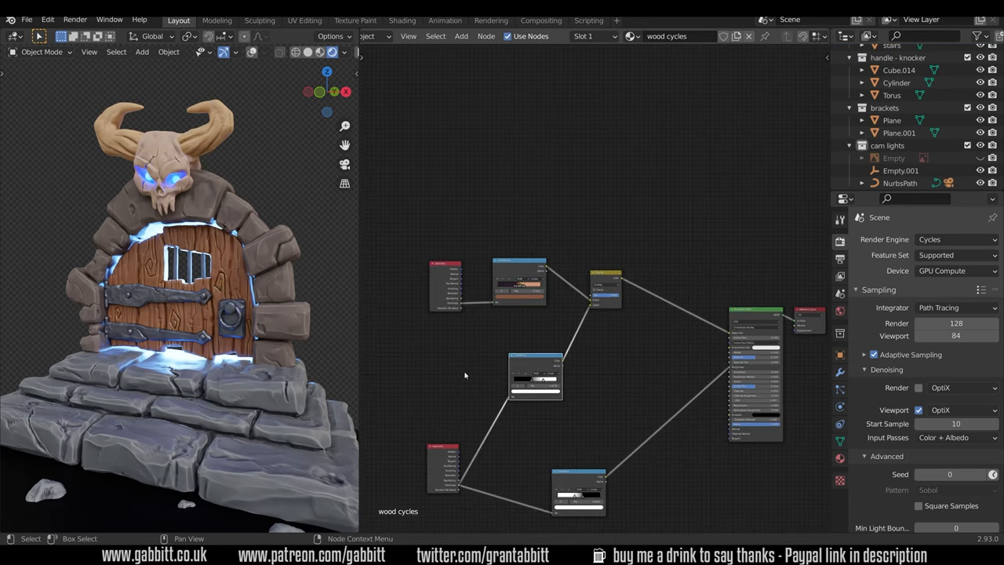
mouse_move(386, 398)
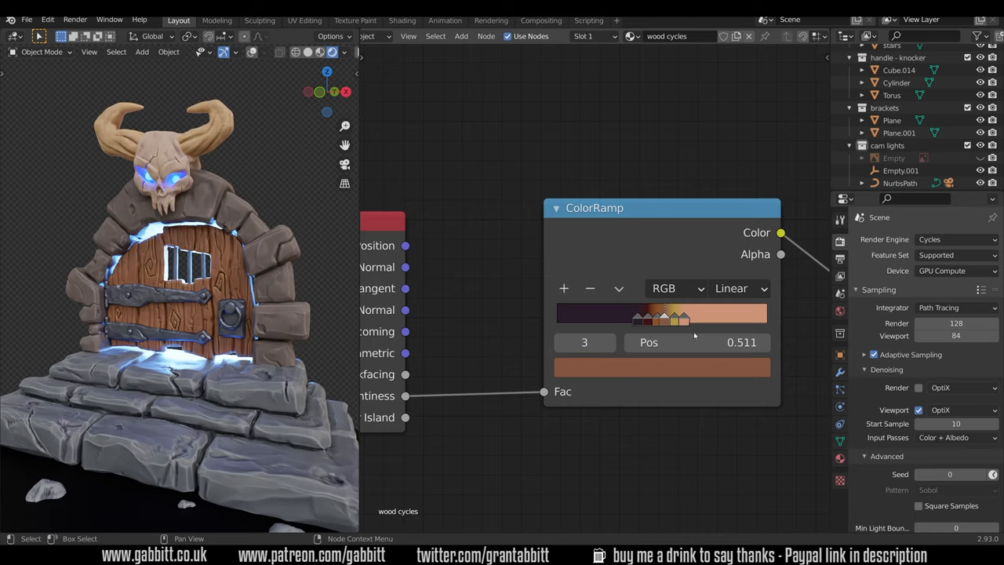
mouse_move(684, 328)
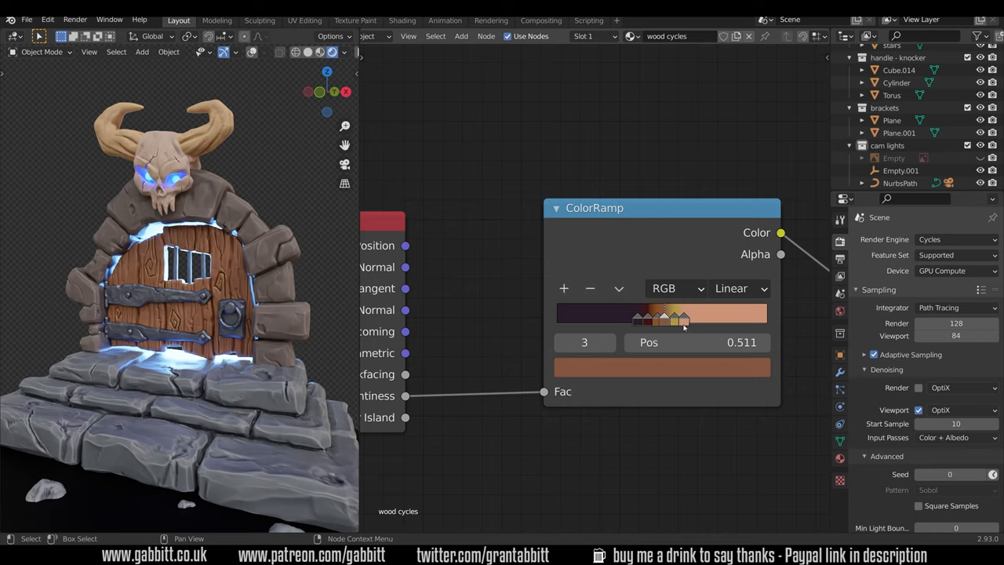